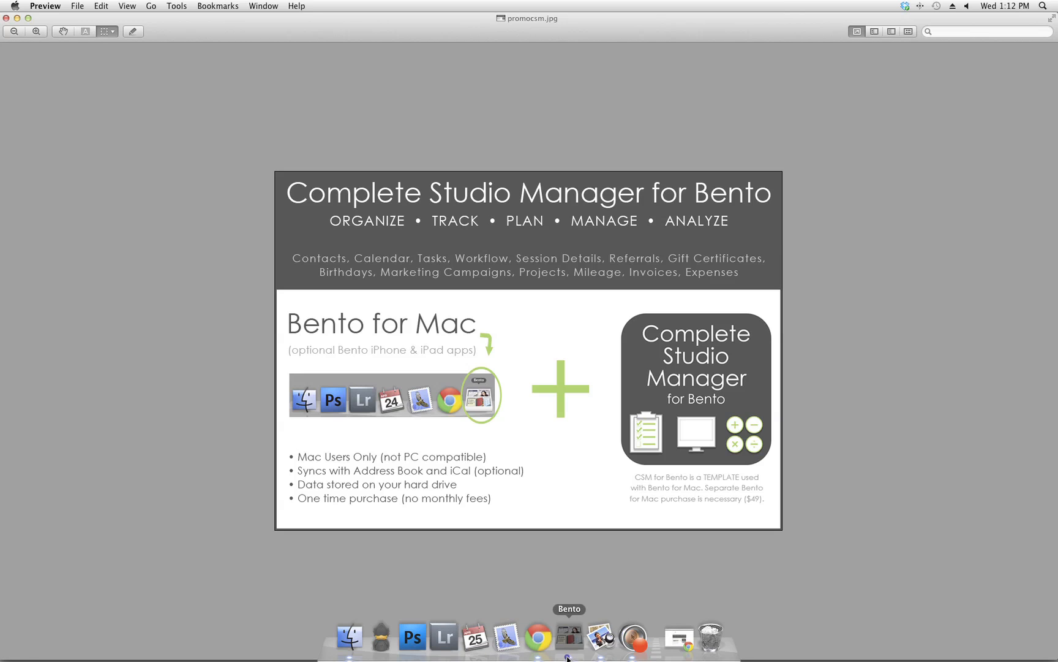
# - Switch to Bento, toggle the Address Book table view and the Referral Program collections, returning to the contact form
pyautogui.click(569, 635)
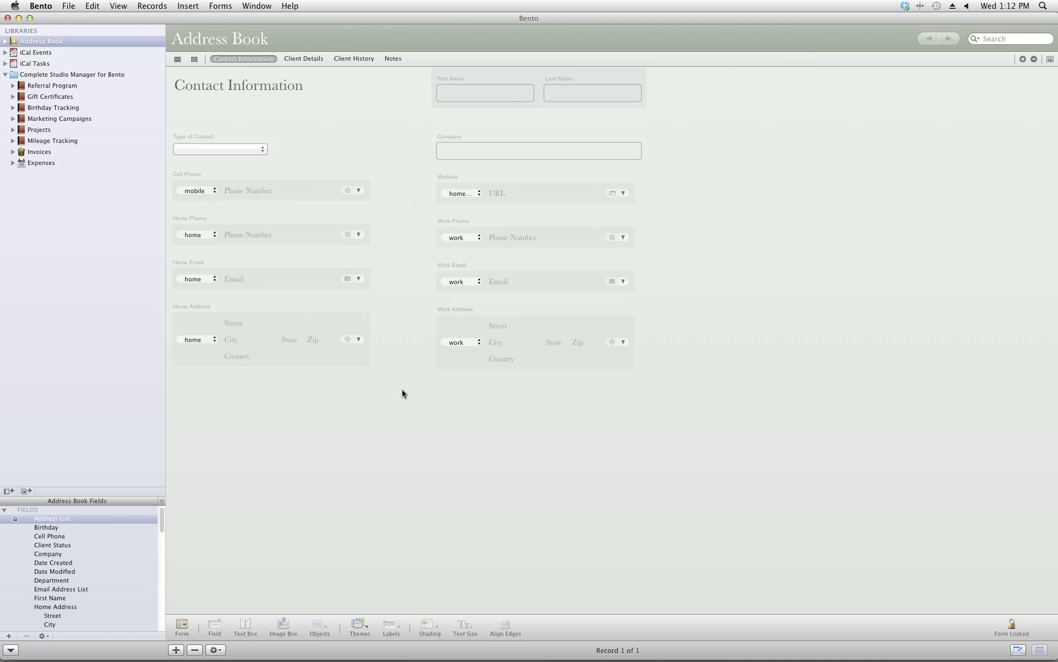
pyautogui.moveTo(63, 25)
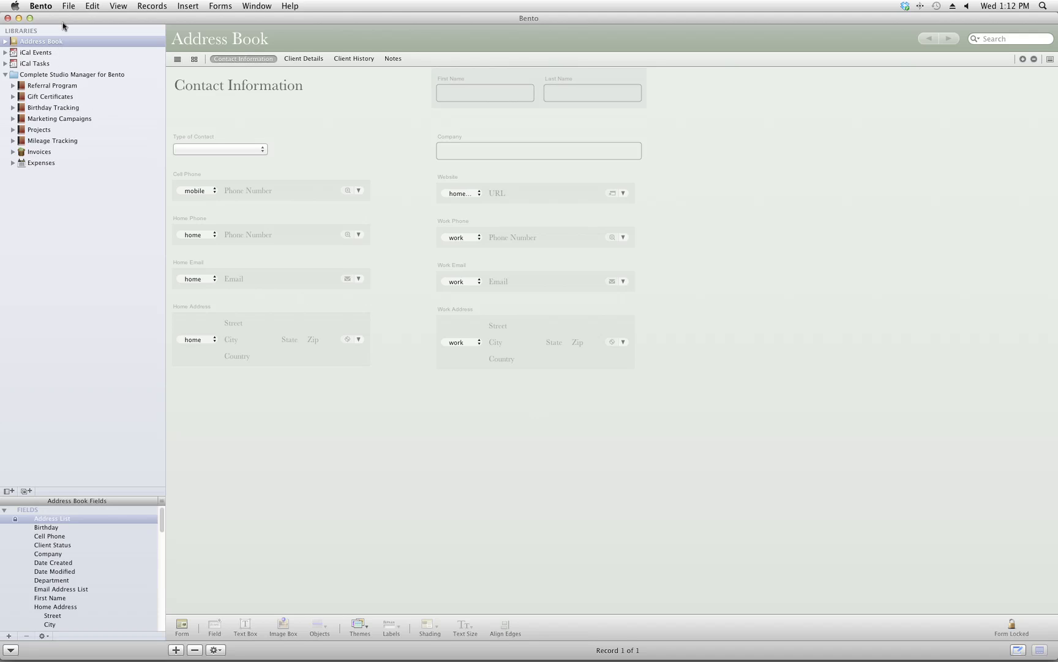
pyautogui.moveTo(77, 202)
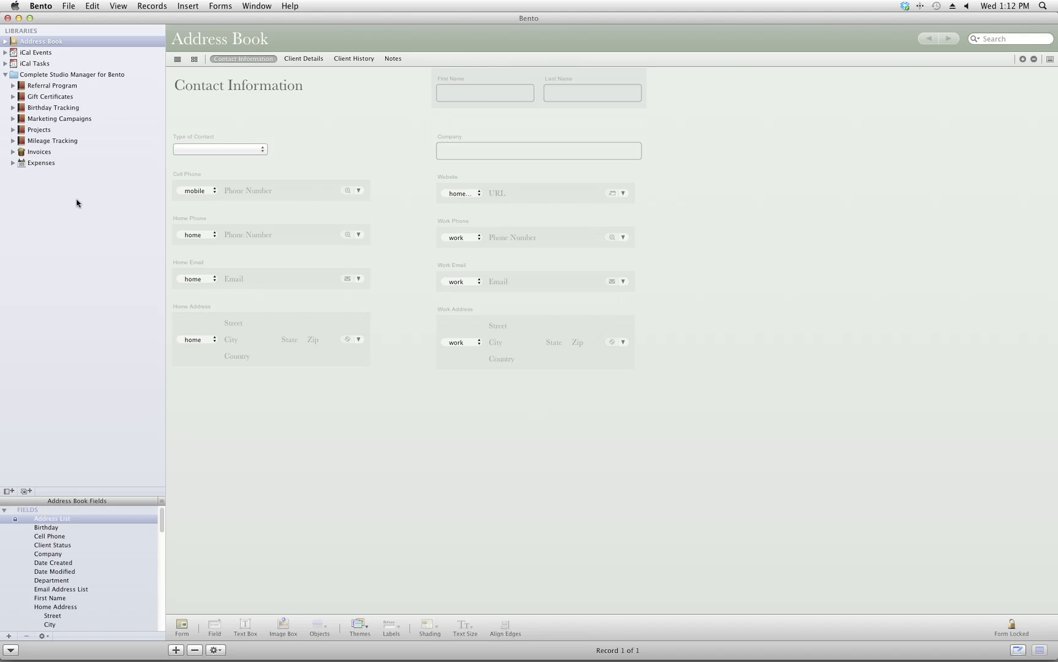
pyautogui.moveTo(126, 57)
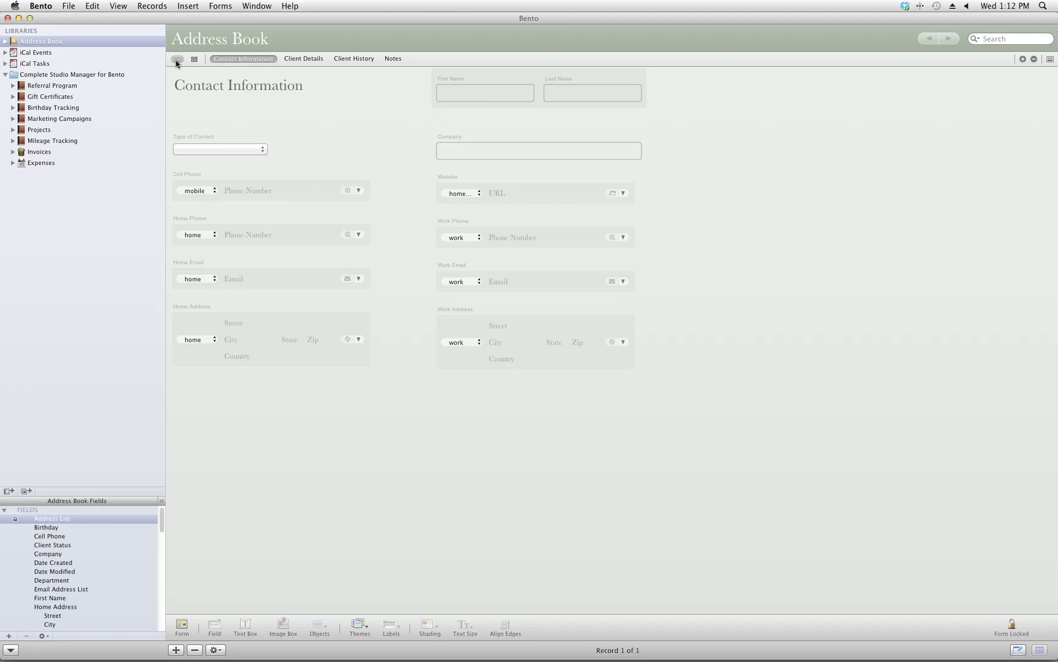
pyautogui.click(176, 58)
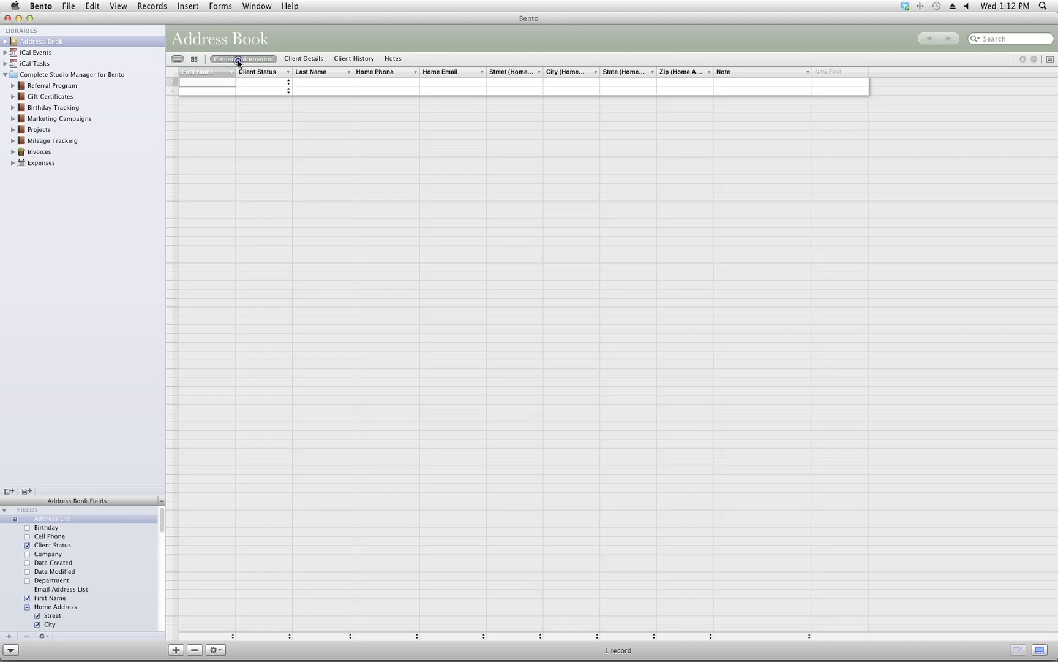
pyautogui.click(177, 59)
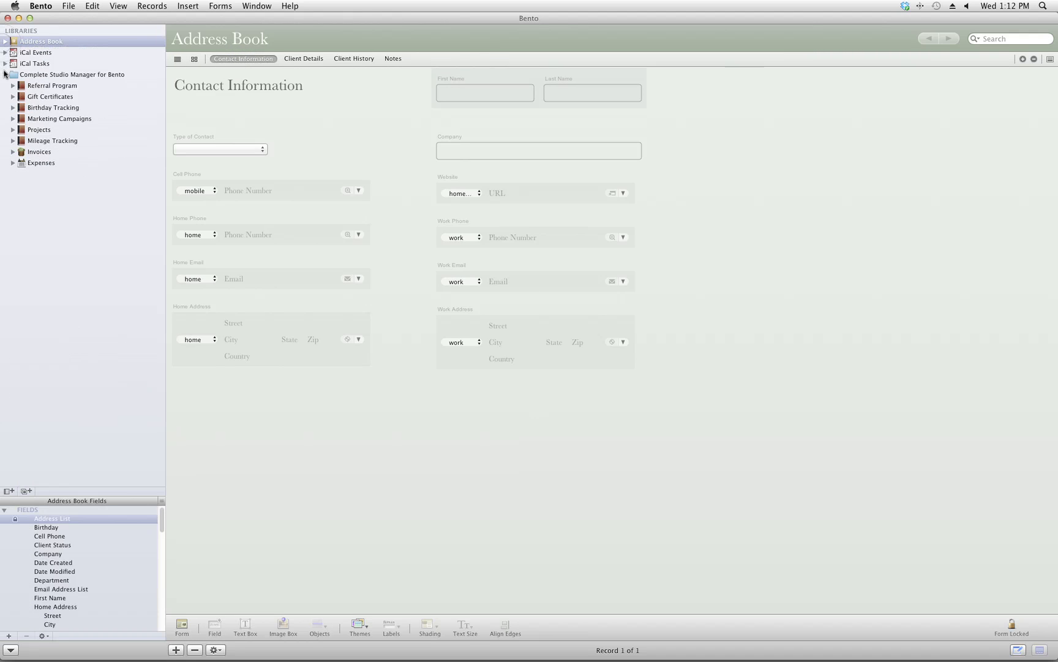
pyautogui.click(12, 86)
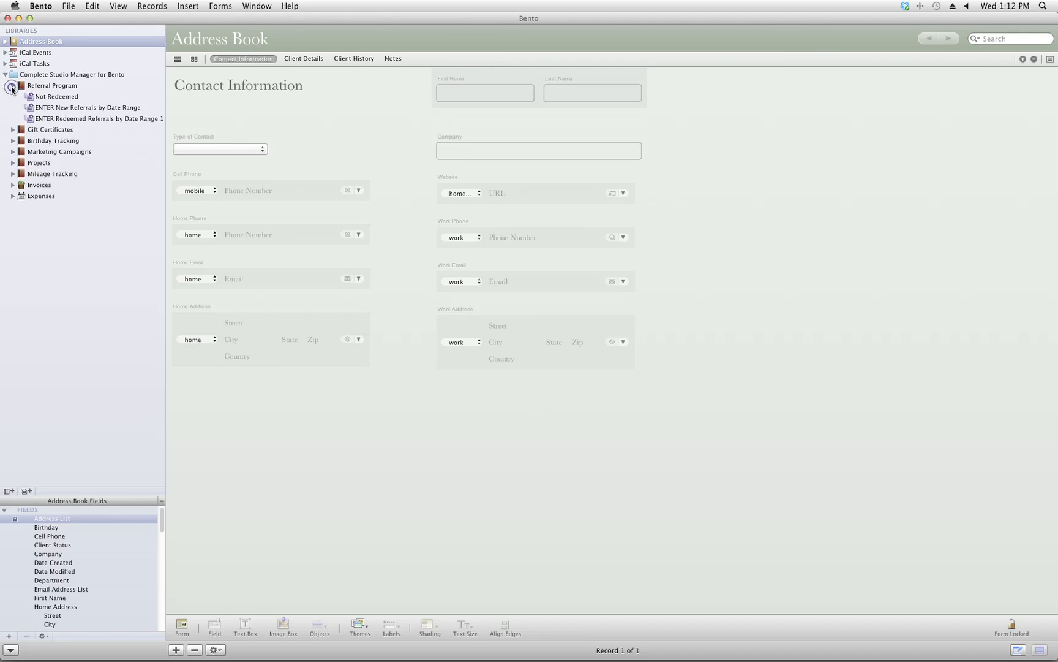
pyautogui.click(12, 84)
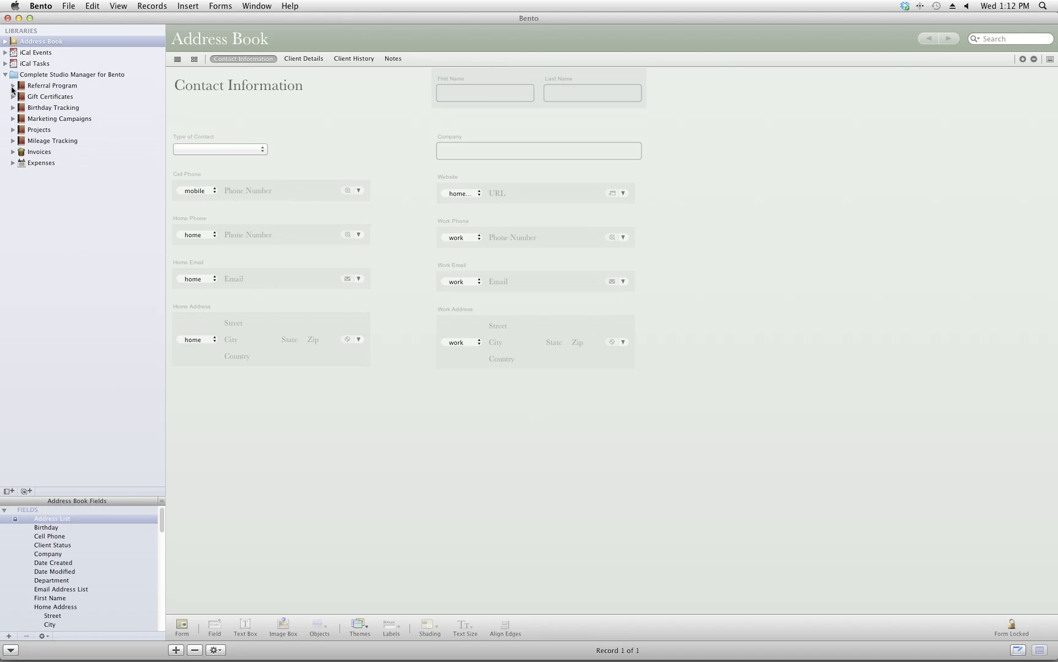
pyautogui.moveTo(301, 566)
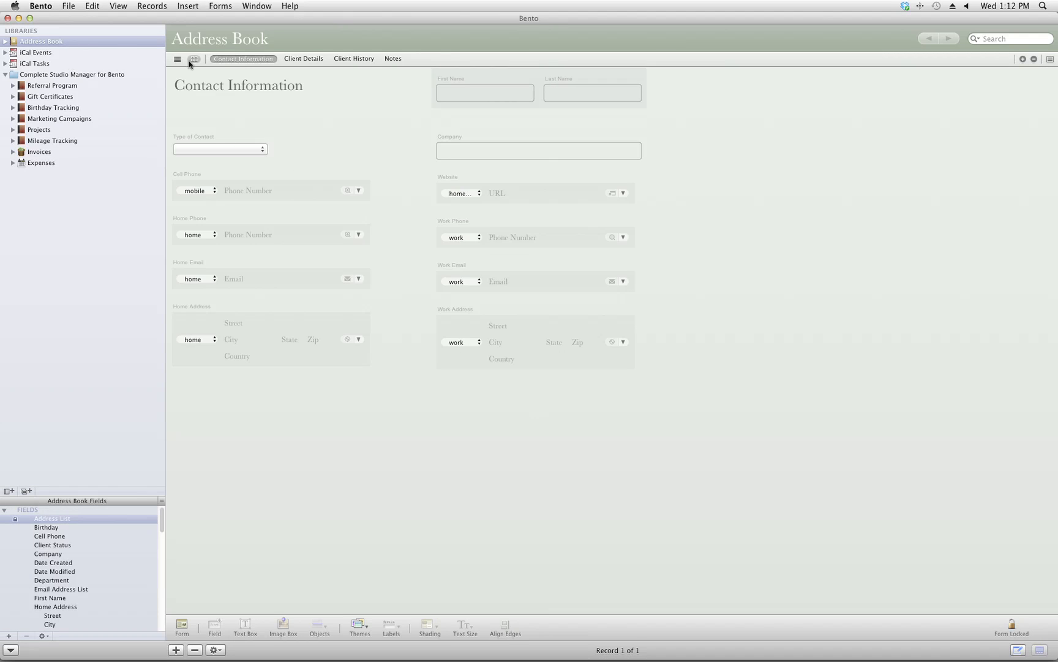
pyautogui.moveTo(355, 130)
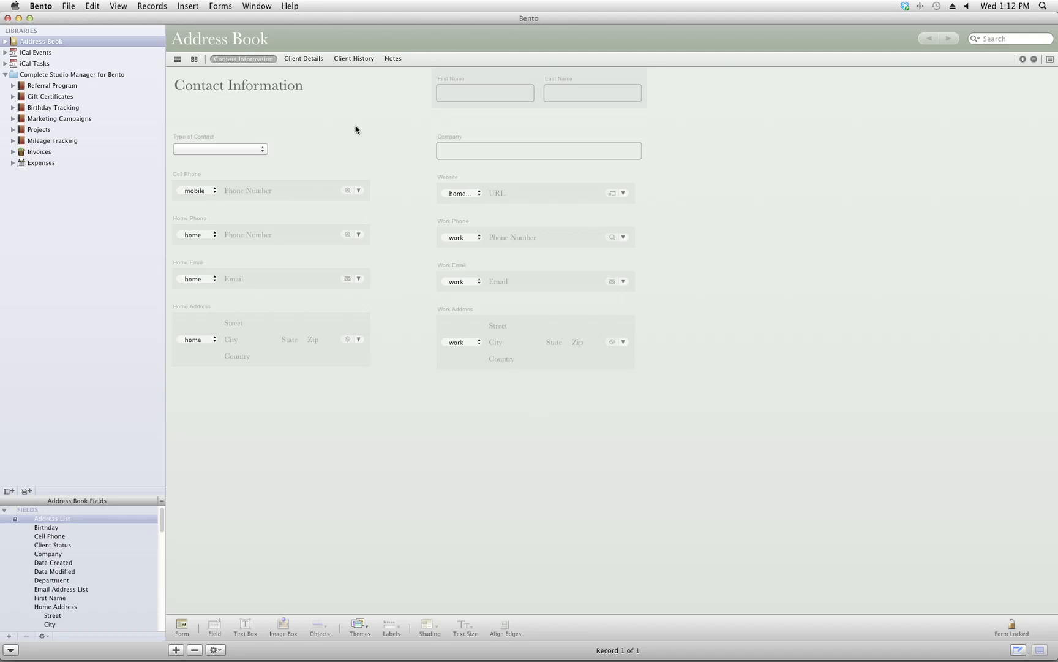
pyautogui.click(220, 148)
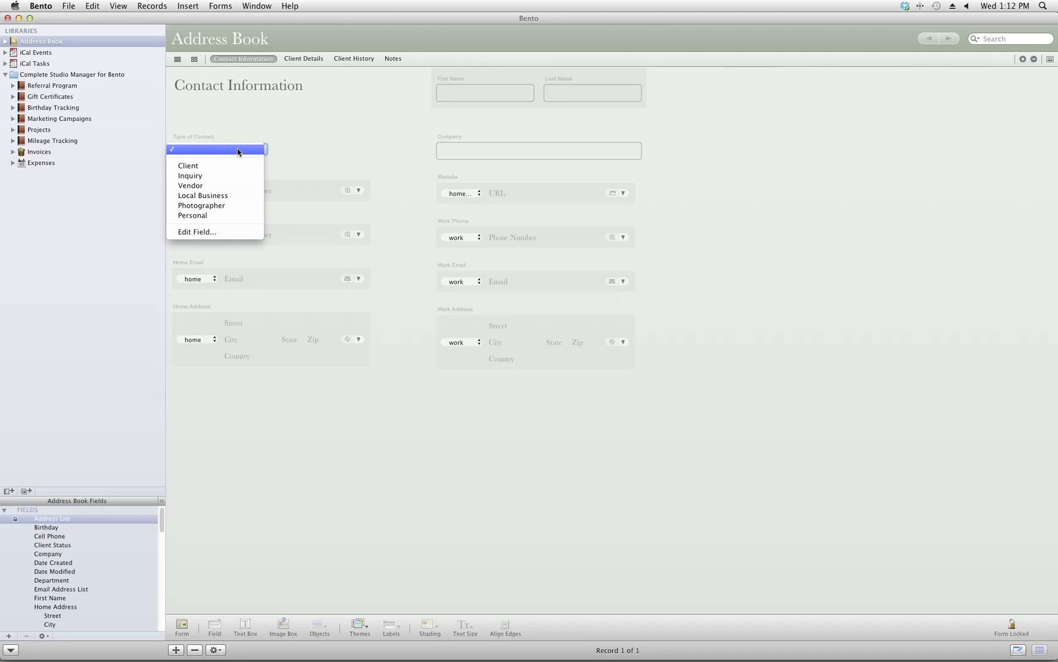
pyautogui.click(217, 149)
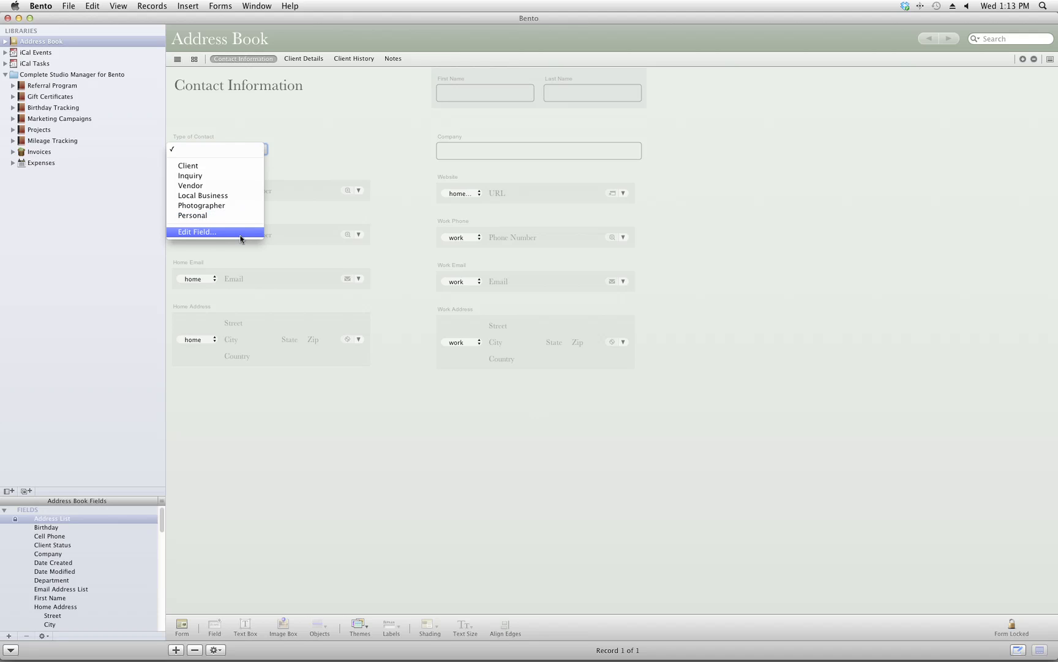
pyautogui.moveTo(301, 158)
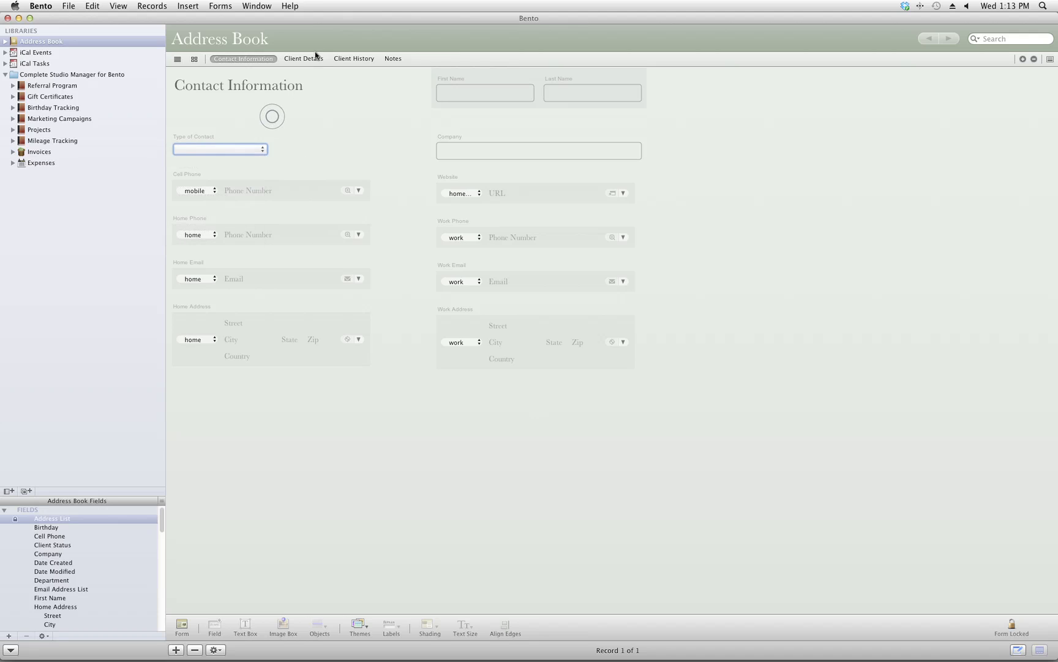
# - Browse the Address Book's Client Details and Client History forms, then land on the empty Notes form
pyautogui.click(303, 58)
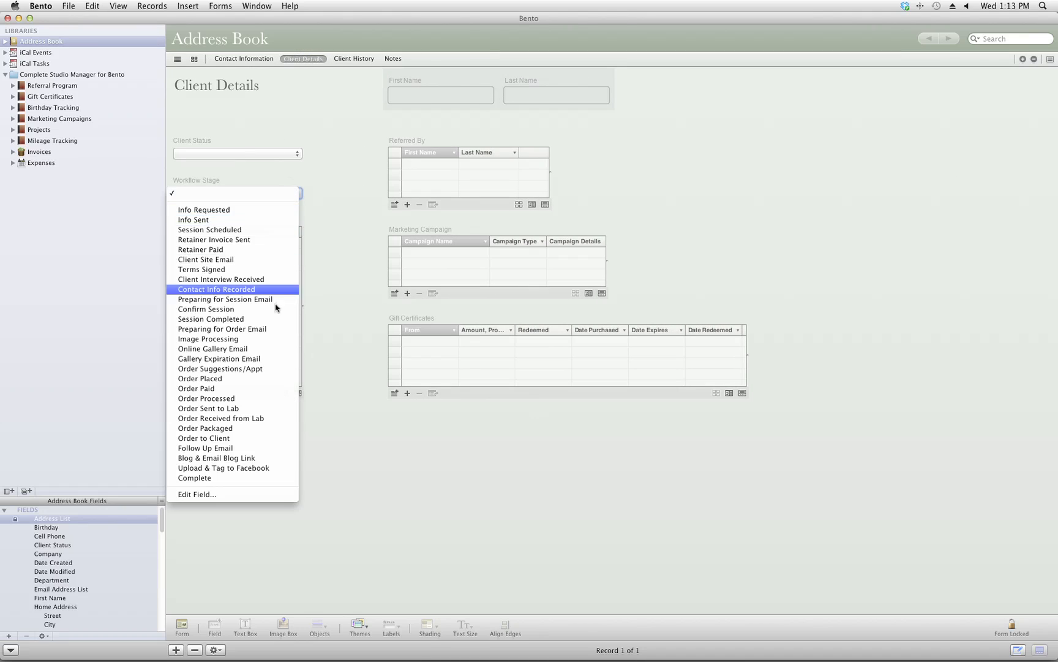
pyautogui.moveTo(270, 187)
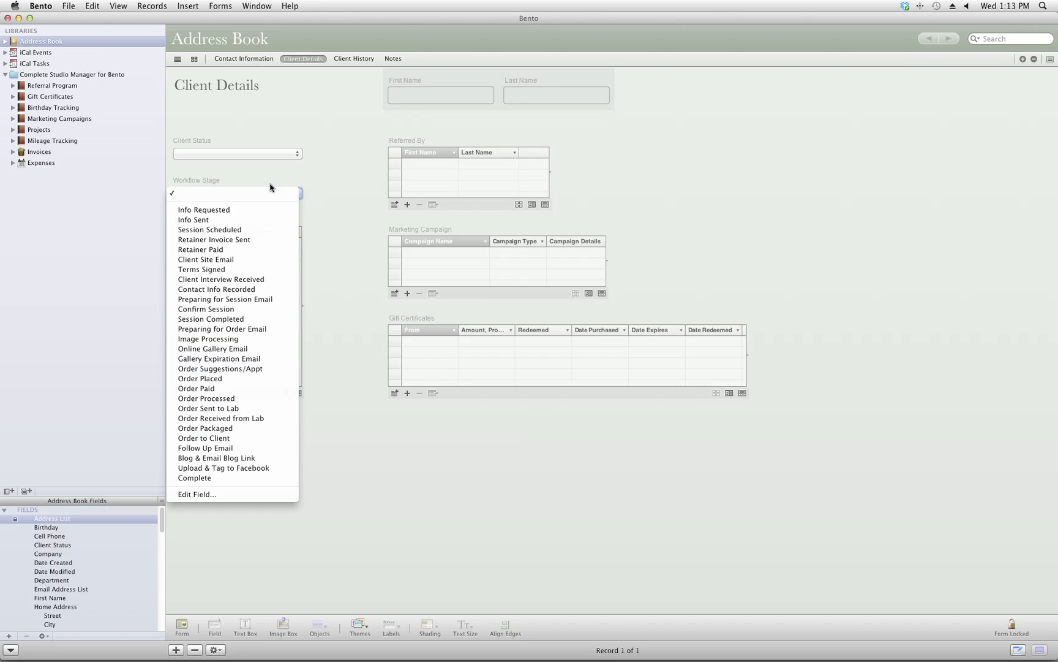
pyautogui.moveTo(263, 181)
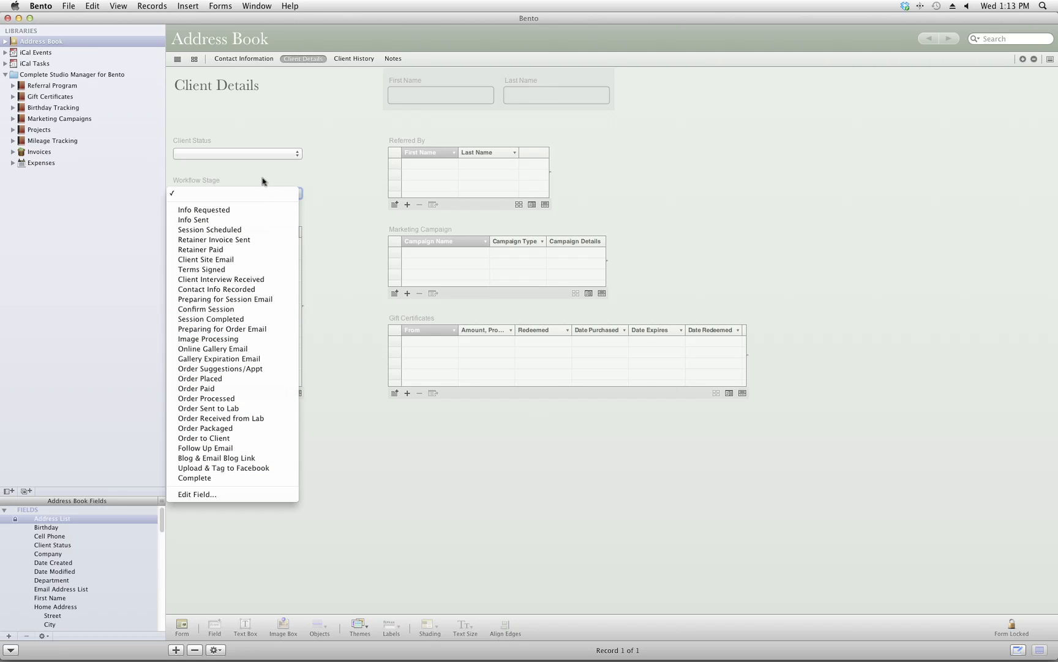
pyautogui.click(354, 57)
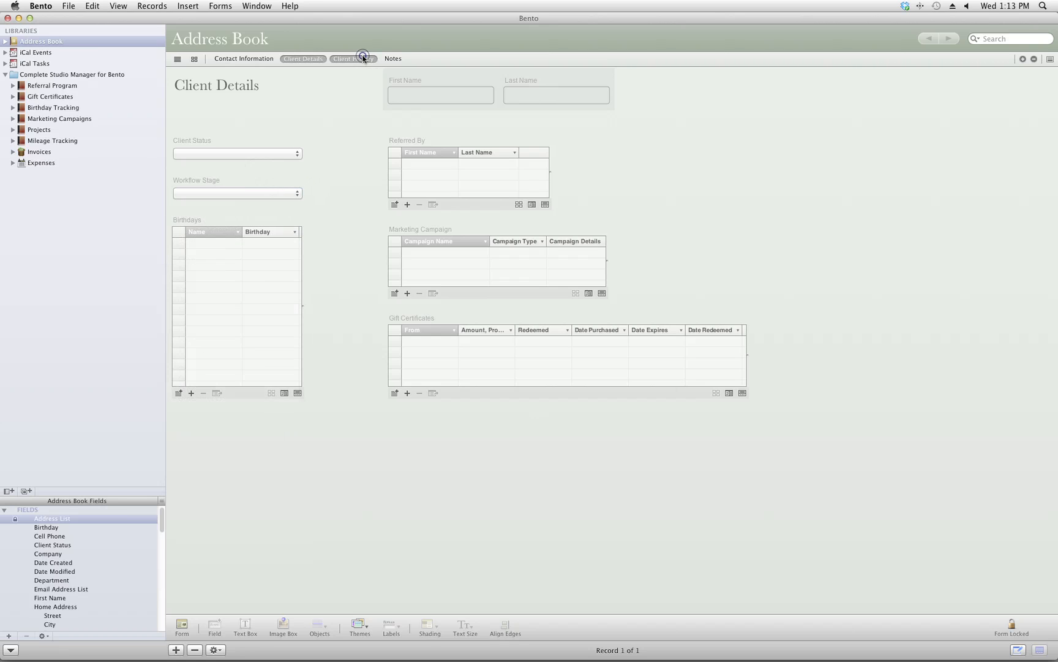
pyautogui.click(353, 58)
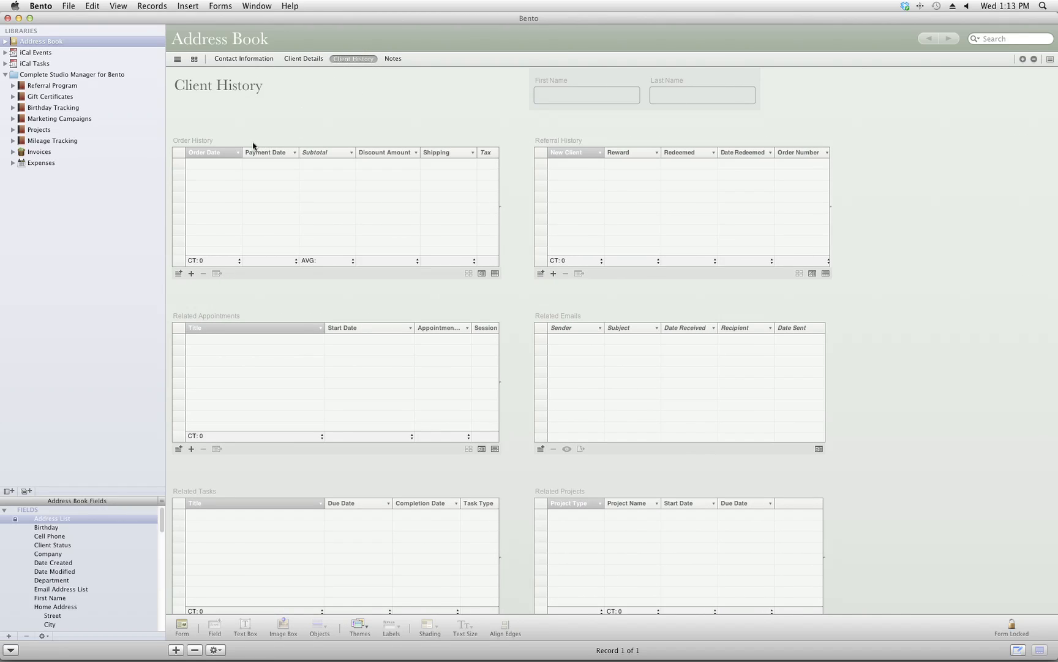
pyautogui.moveTo(233, 526)
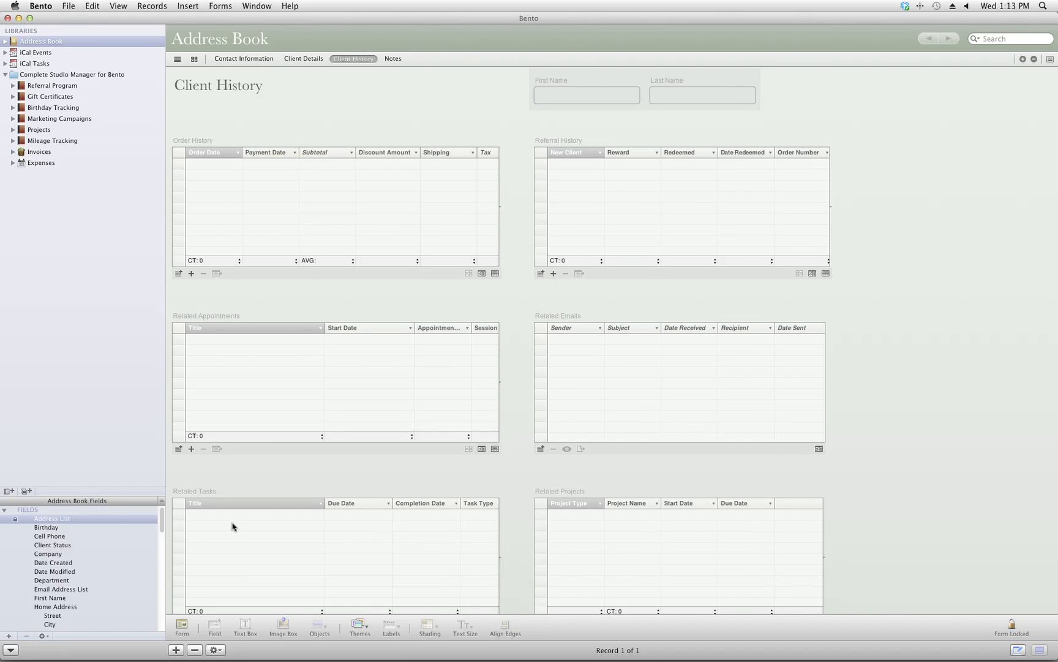
pyautogui.moveTo(375, 248)
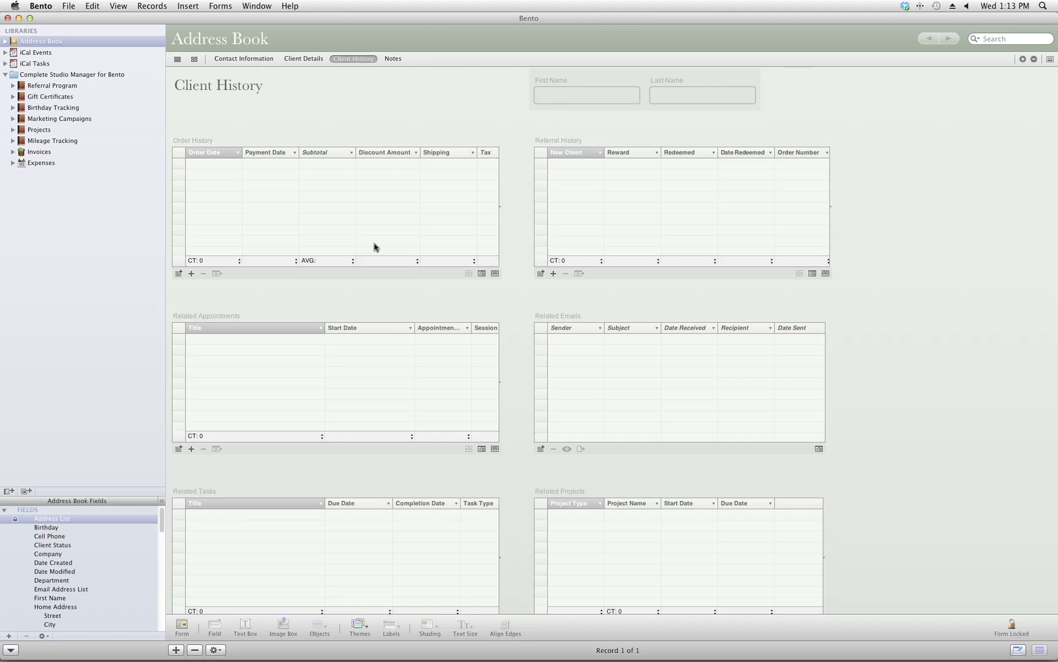
pyautogui.moveTo(433, 90)
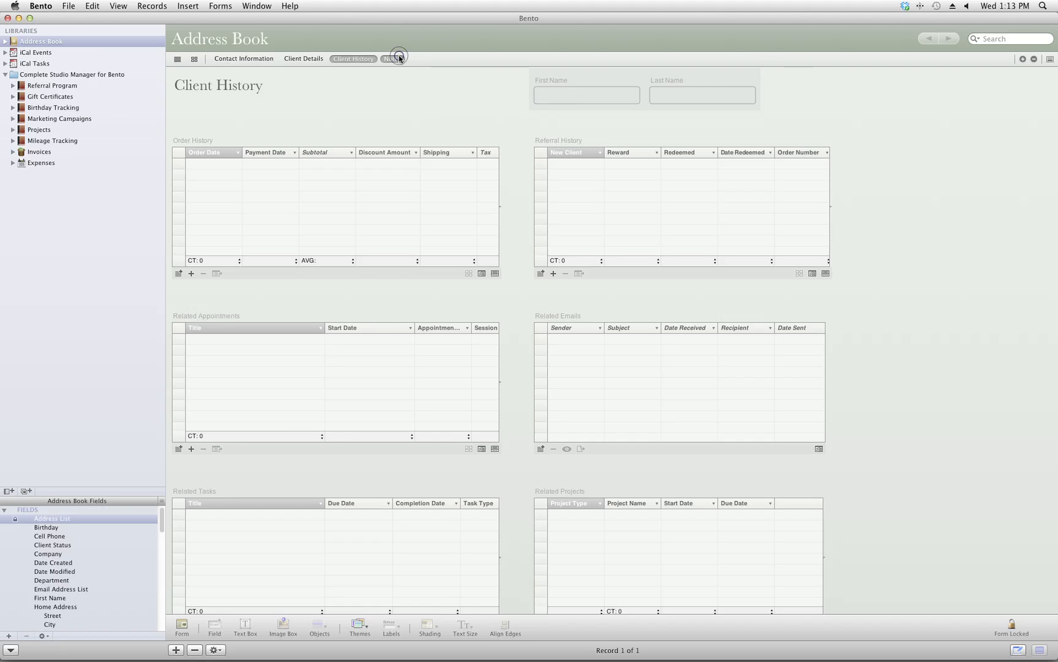
pyautogui.click(394, 58)
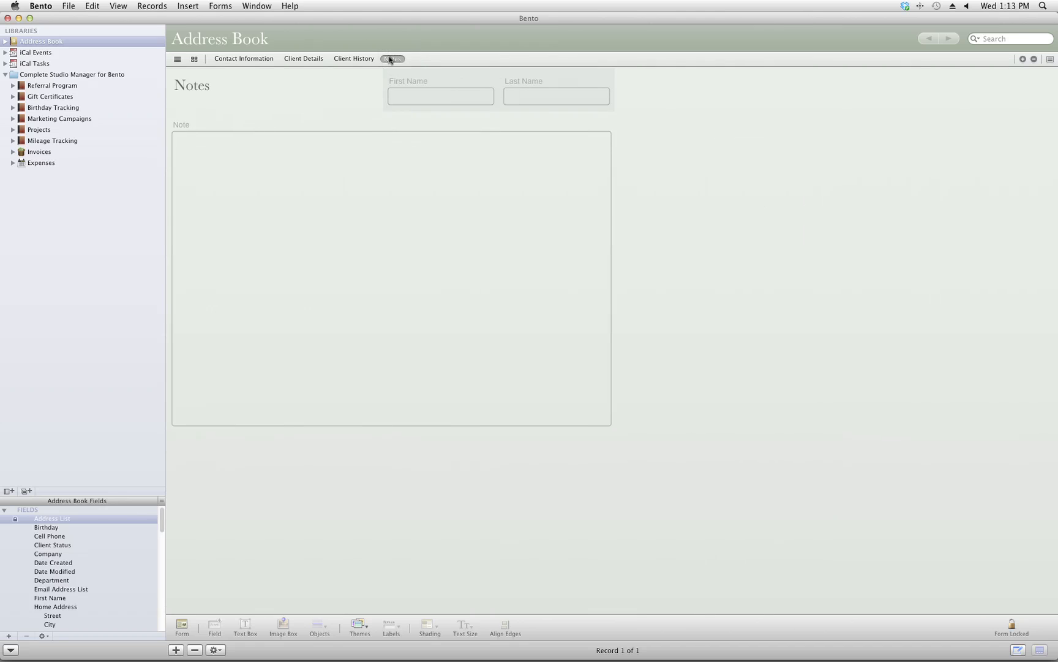
# - Review the iCal Events appointments form, its session categories and collections, then switch to iCal Tasks
pyautogui.click(36, 52)
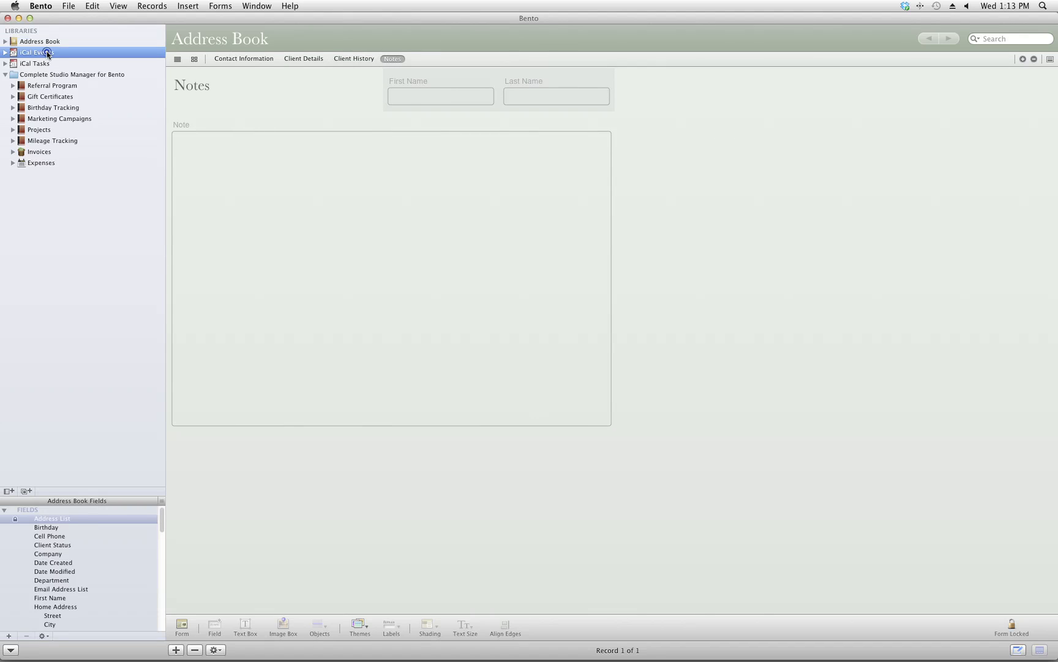
pyautogui.click(37, 53)
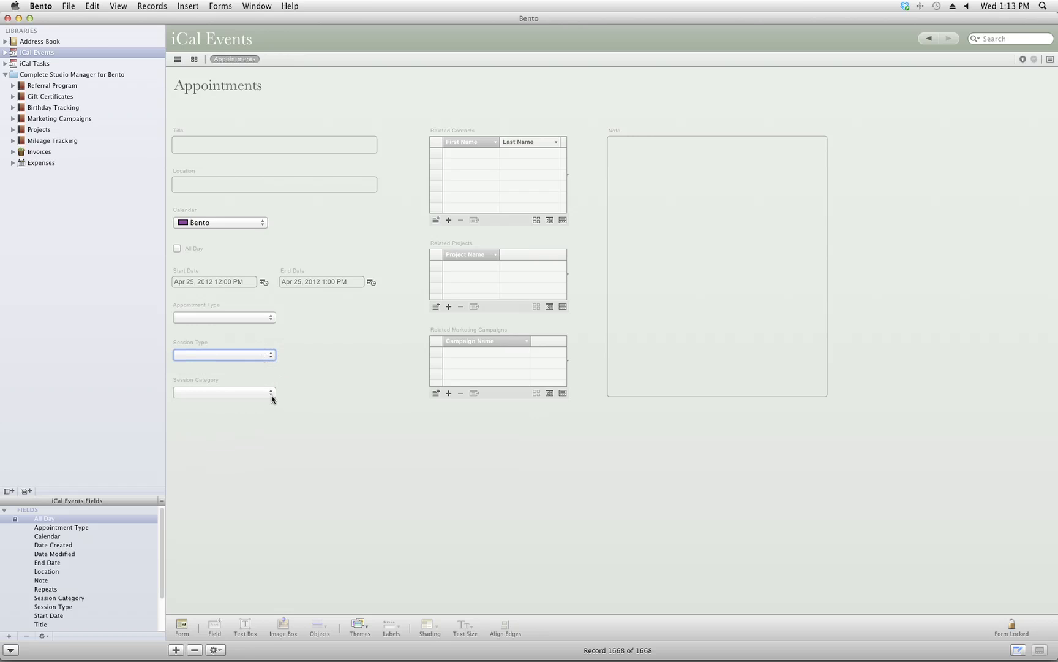
pyautogui.click(223, 392)
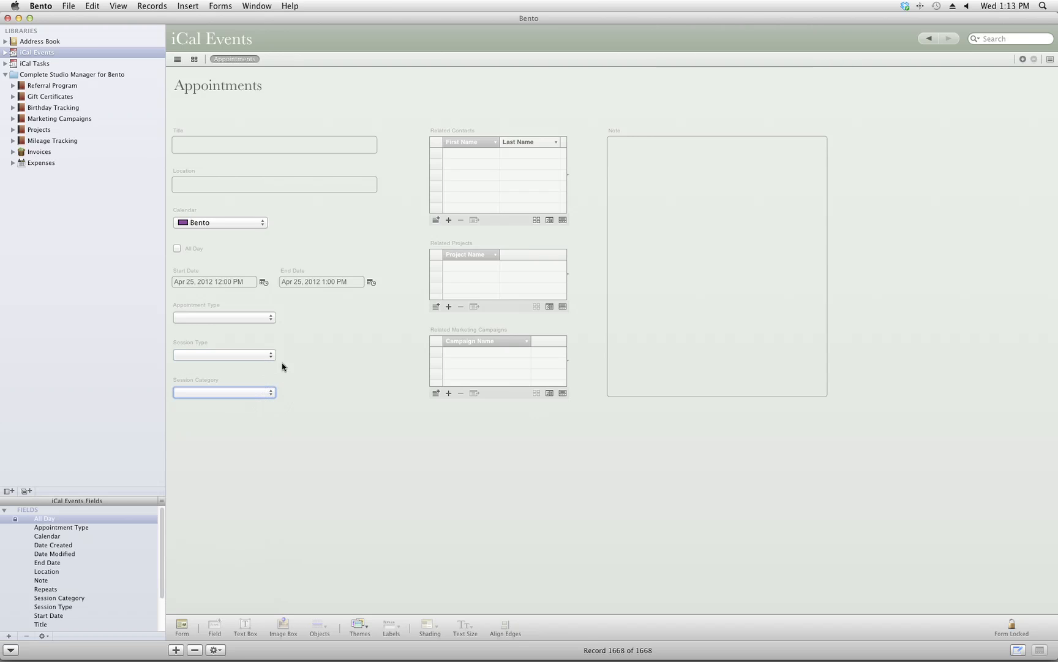
pyautogui.click(5, 51)
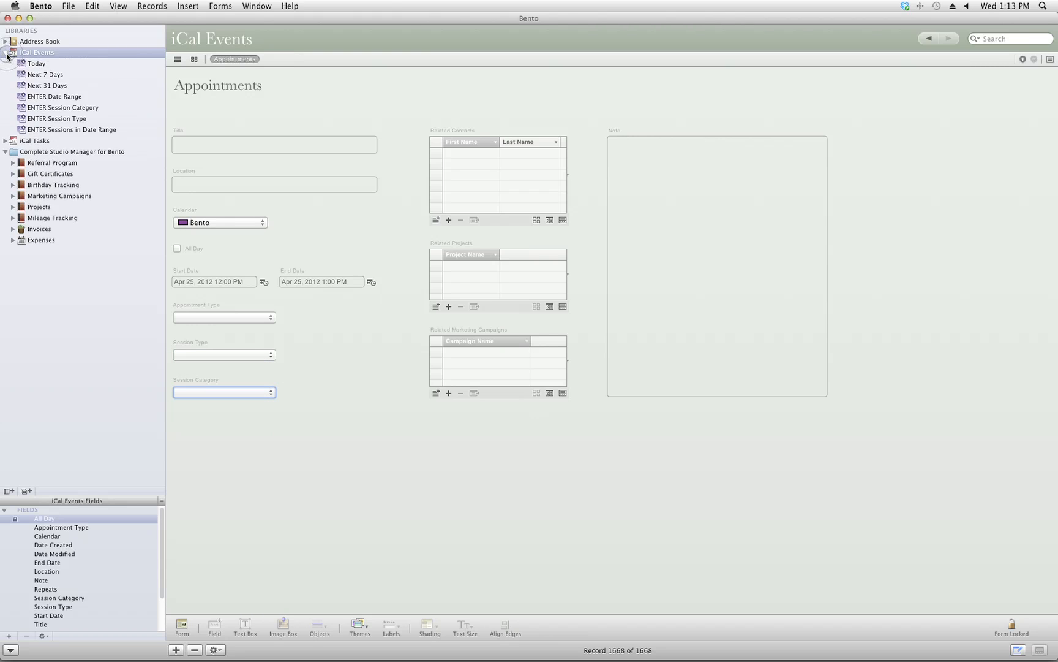
pyautogui.click(5, 52)
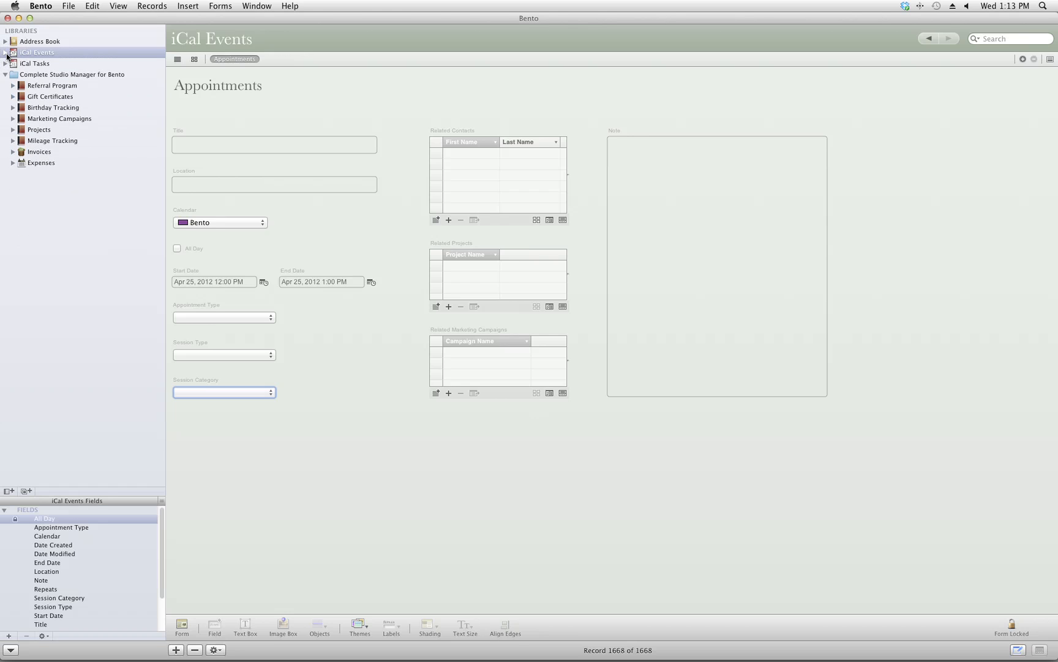
pyautogui.moveTo(500, 458)
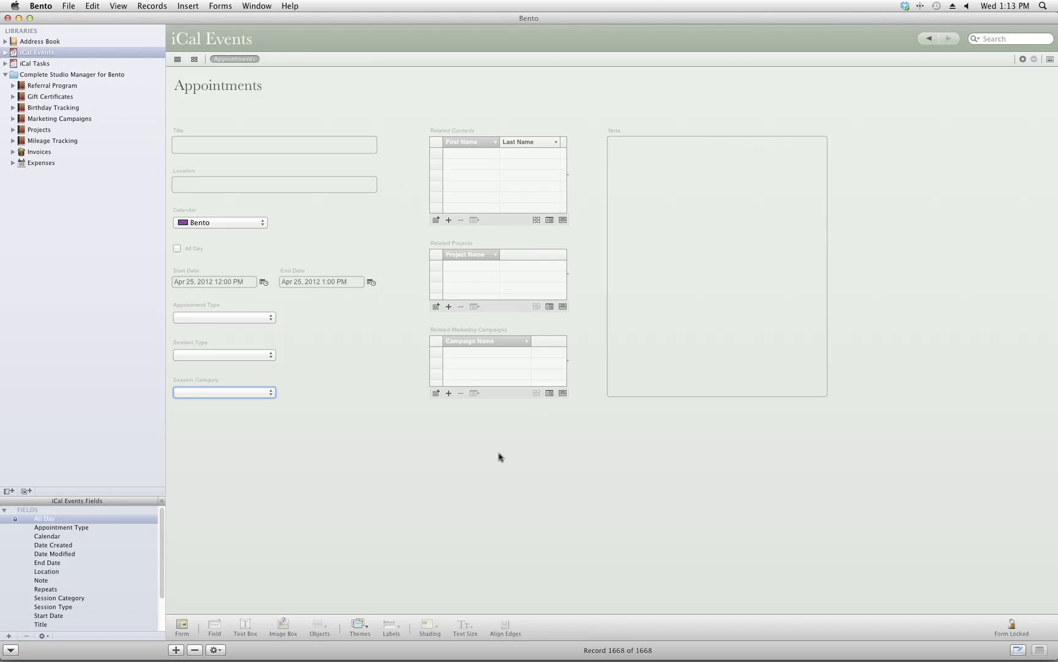
pyautogui.moveTo(380, 338)
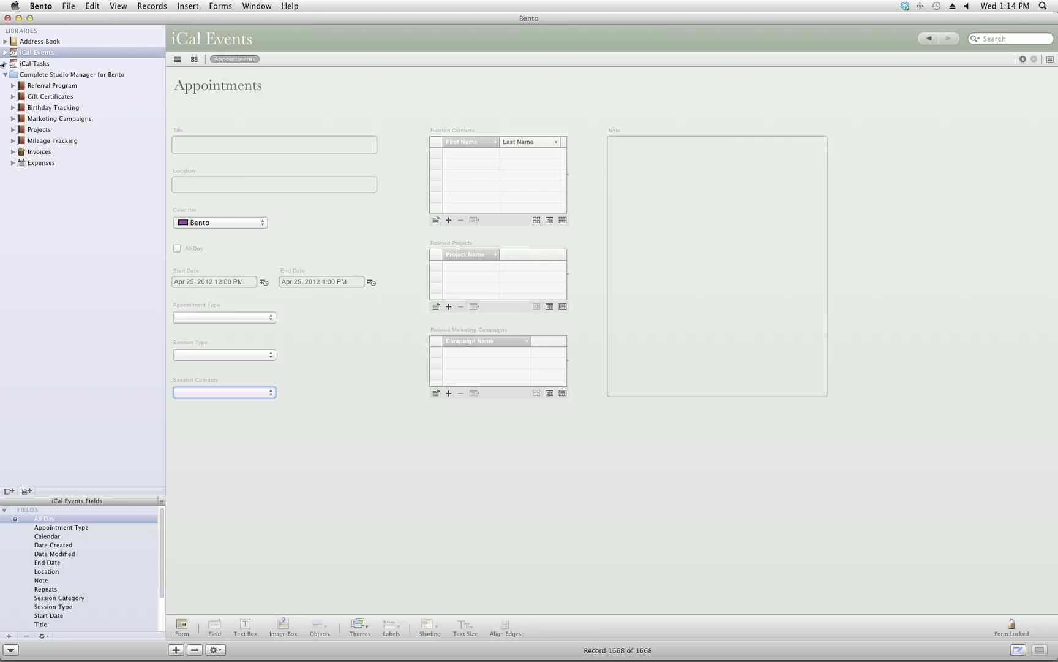
pyautogui.click(36, 63)
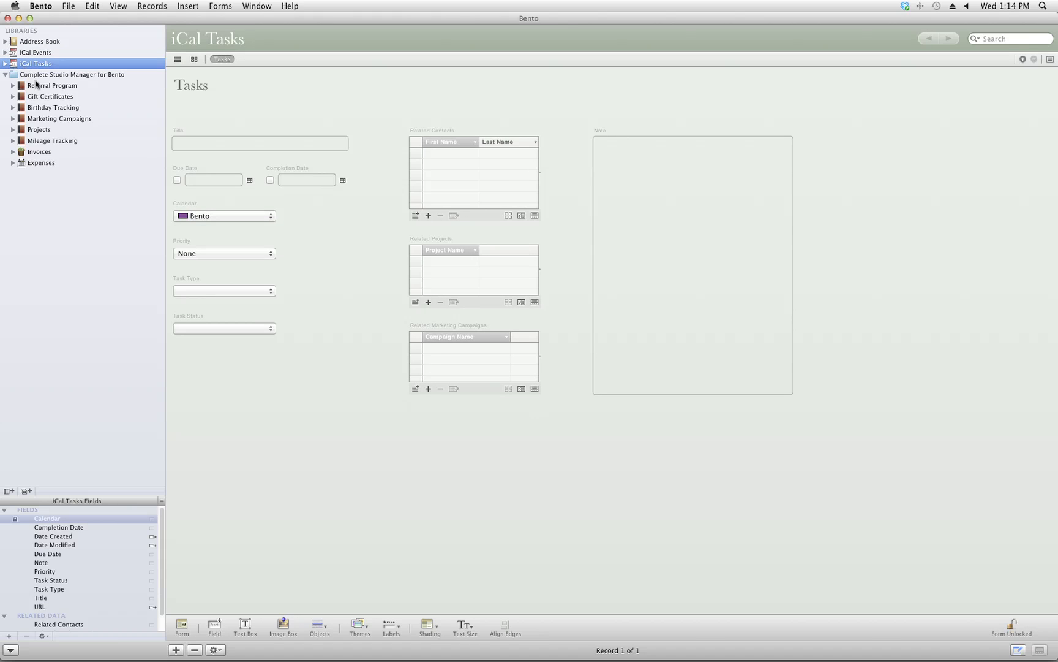
# - Browse Referral Program, Gift Certificates, Birthday Tracking and Address Book Client Details, ending on Marketing Campaigns
pyautogui.click(53, 85)
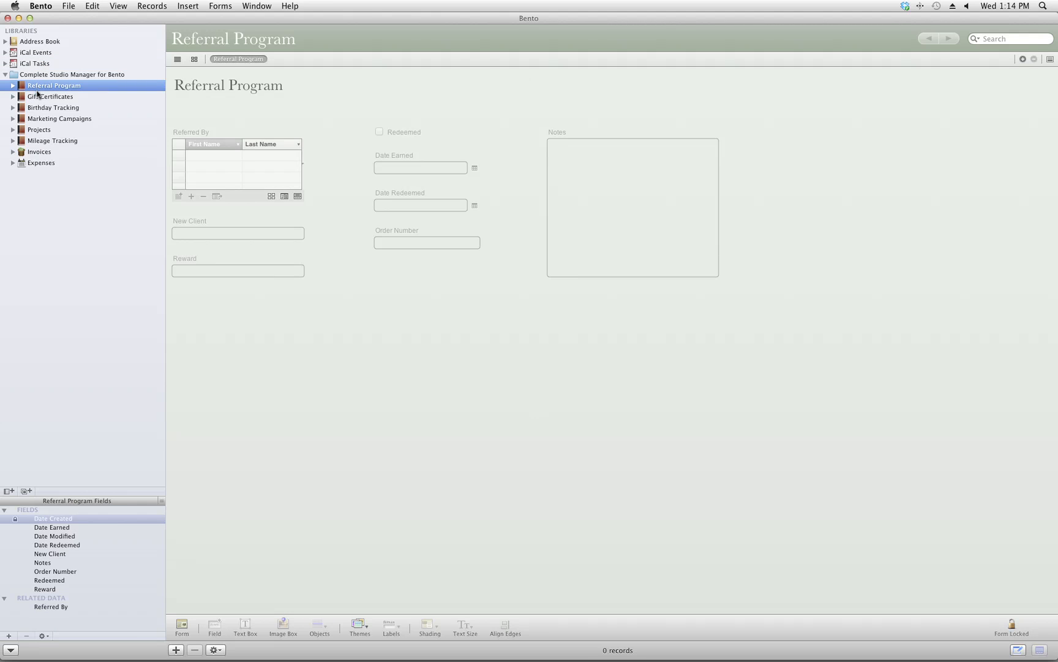
pyautogui.click(52, 95)
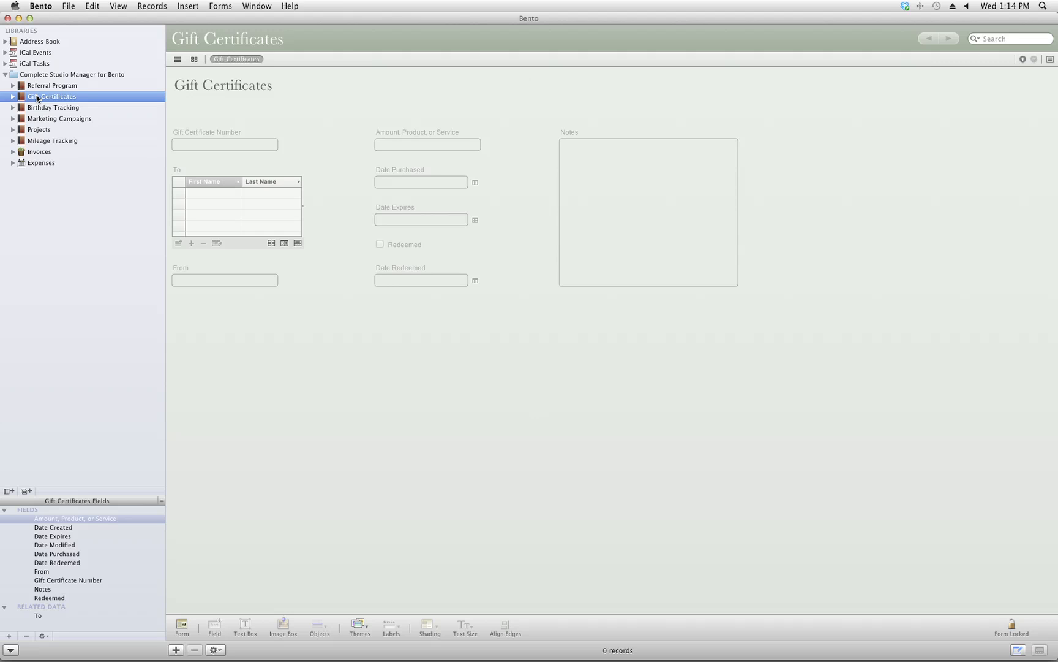
pyautogui.click(55, 108)
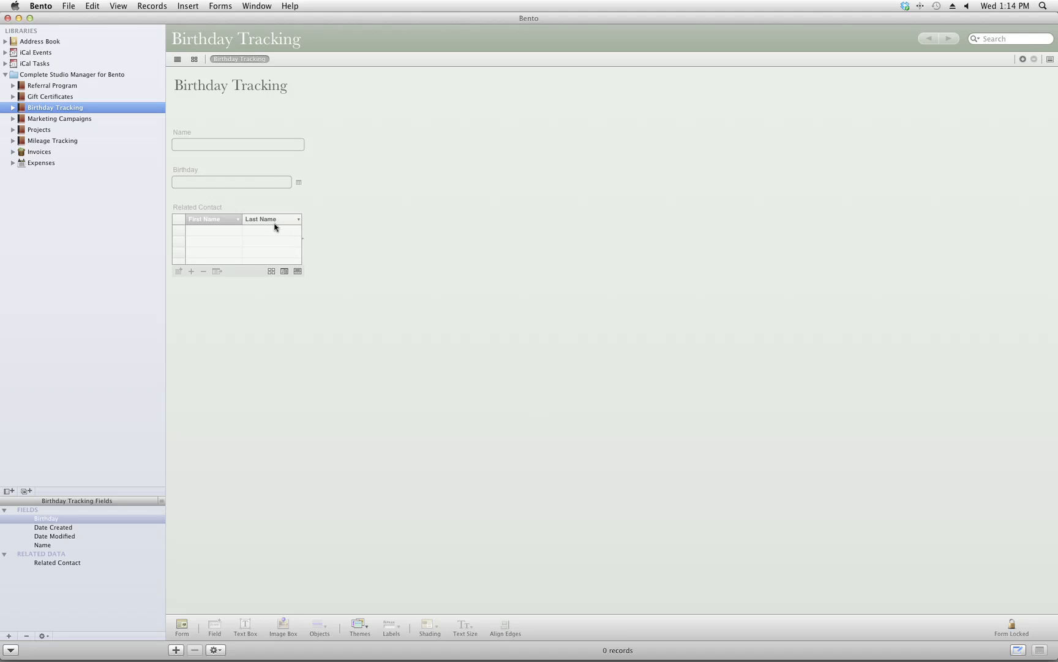
pyautogui.click(40, 42)
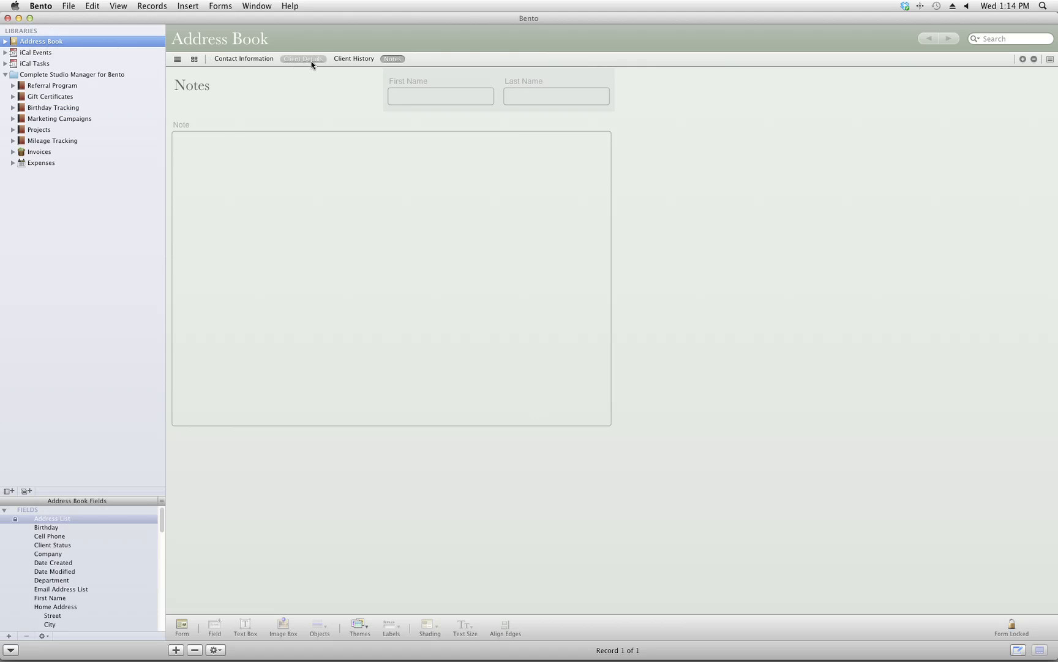
pyautogui.click(303, 58)
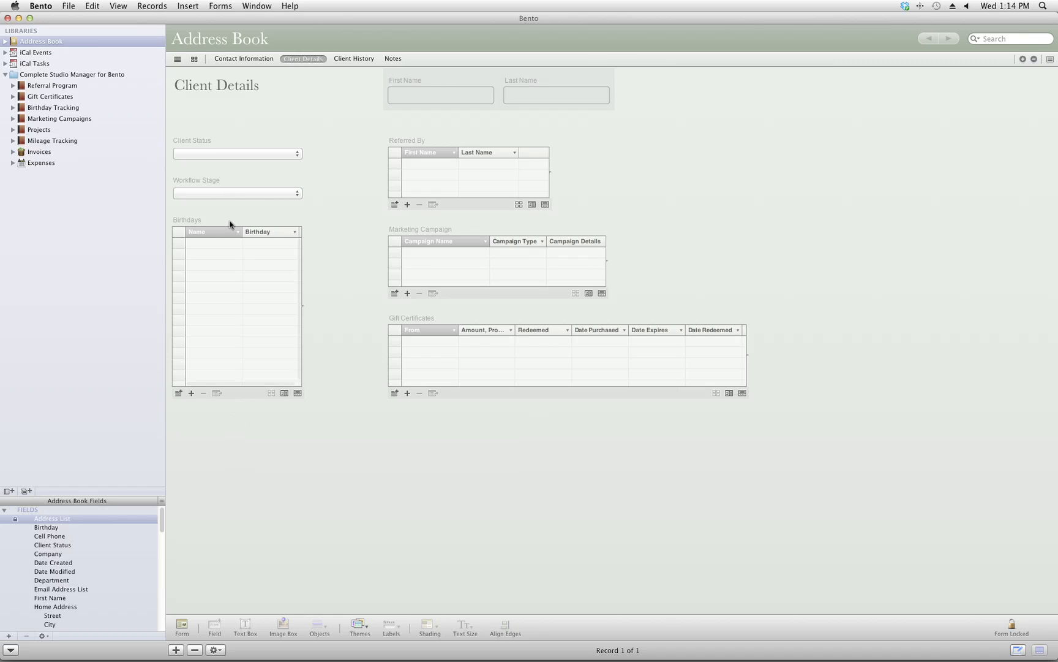
pyautogui.click(60, 117)
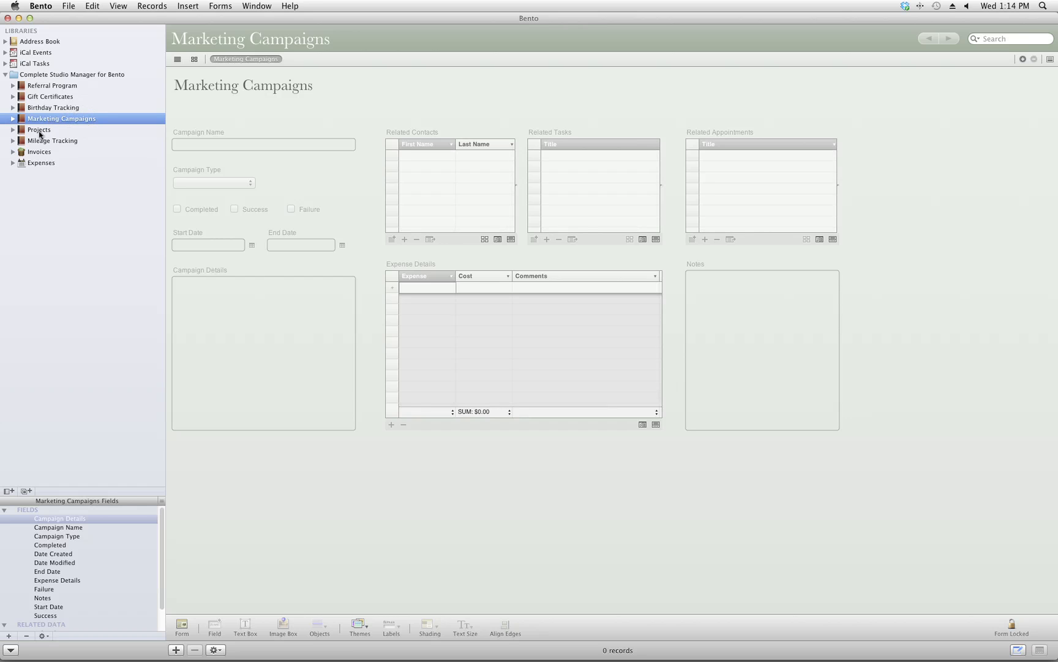
# - View the Projects form, then the empty Mileage Tracking form
pyautogui.click(40, 129)
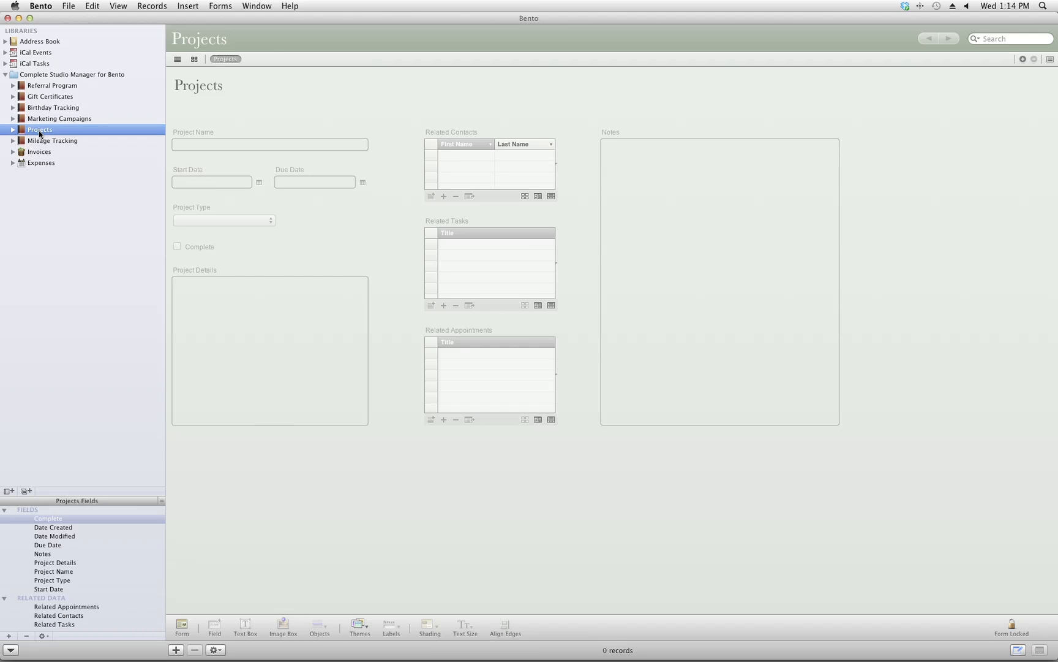
pyautogui.moveTo(41, 143)
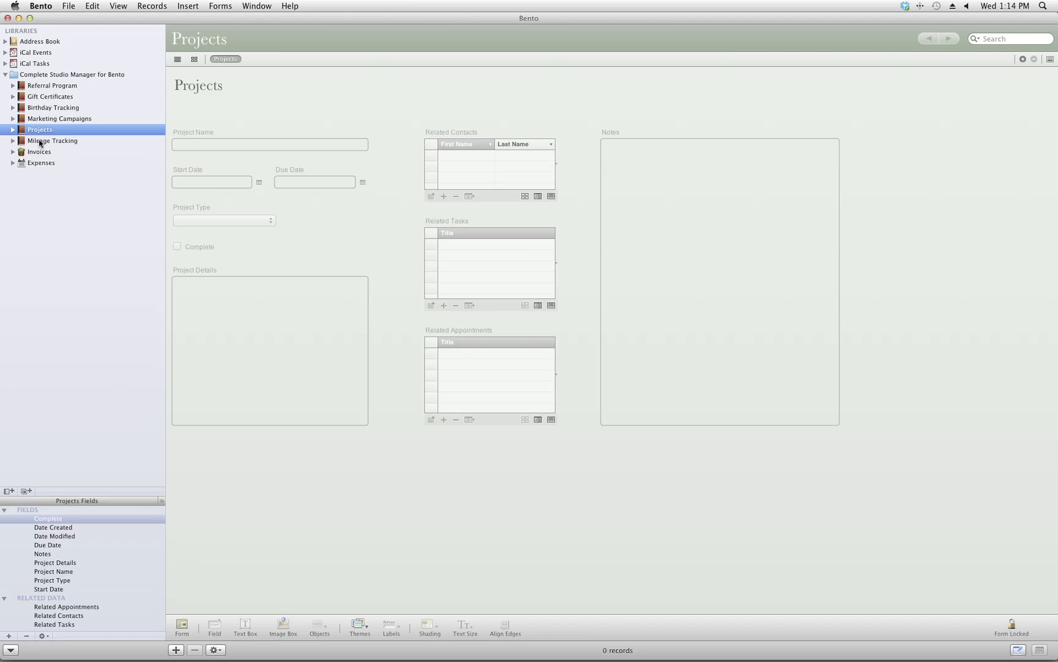
pyautogui.click(52, 140)
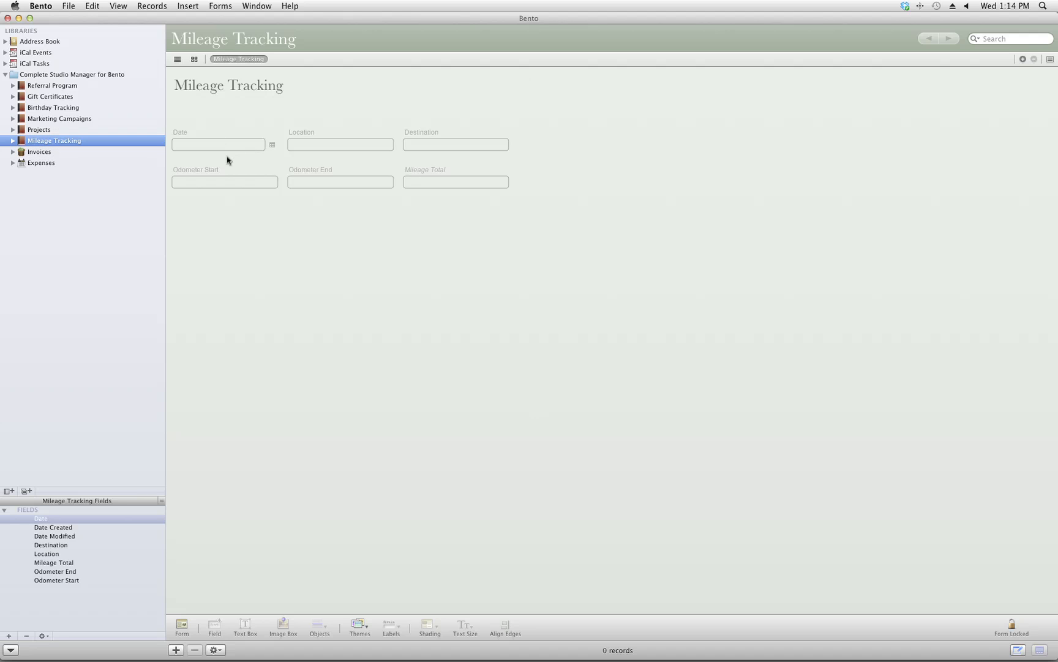
# - View the Invoices entry and Printable Invoice layouts, then list the Expense Accounts choices on the Expenses form
pyautogui.click(38, 150)
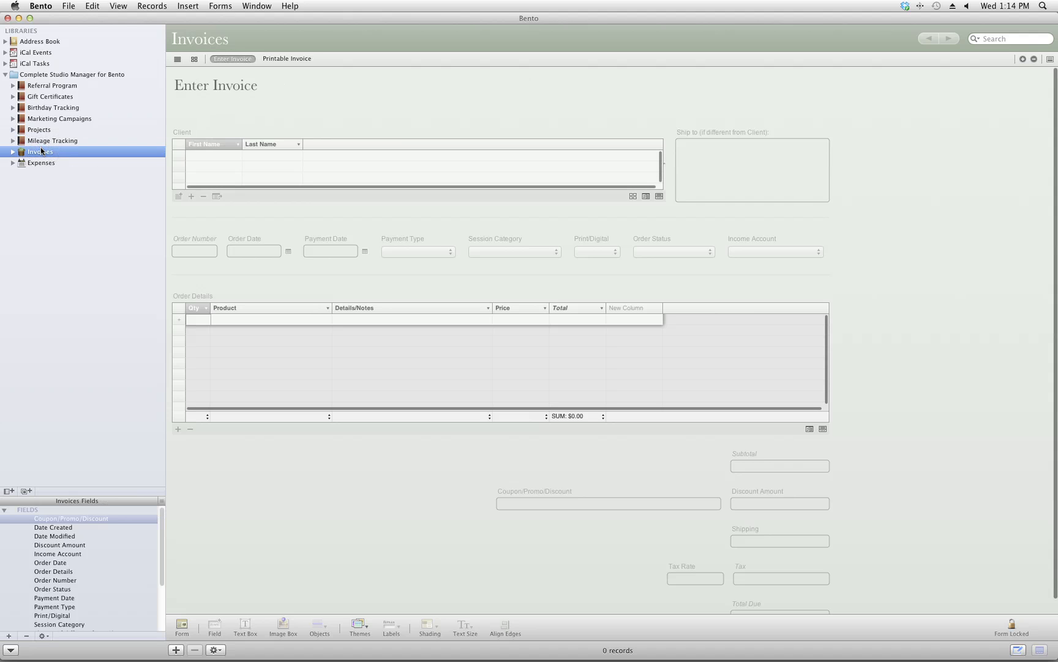
pyautogui.click(286, 59)
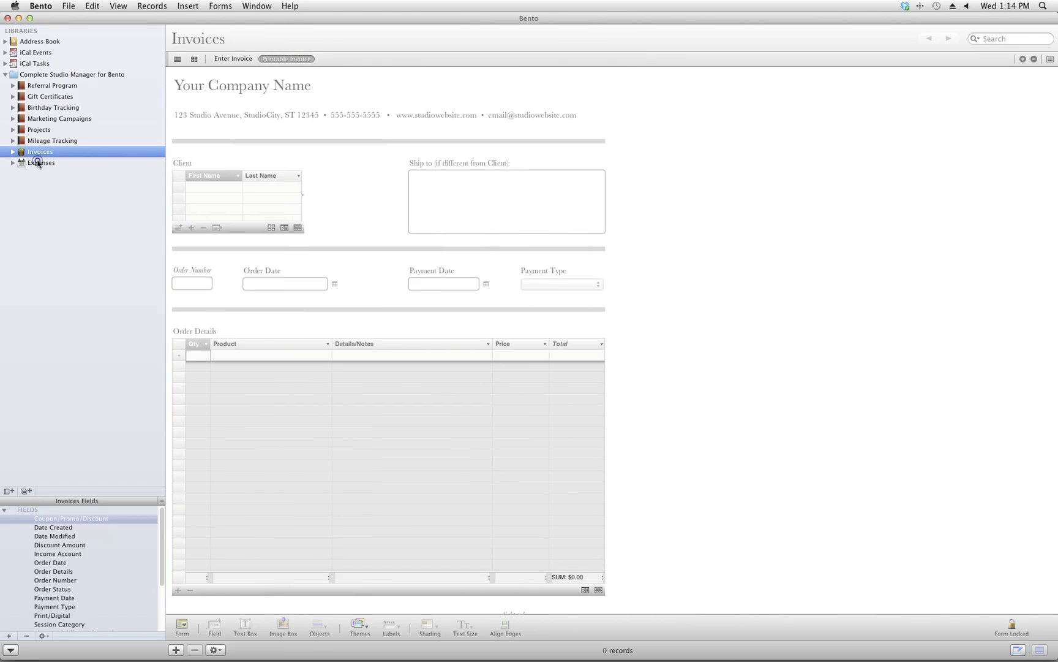
pyautogui.click(42, 163)
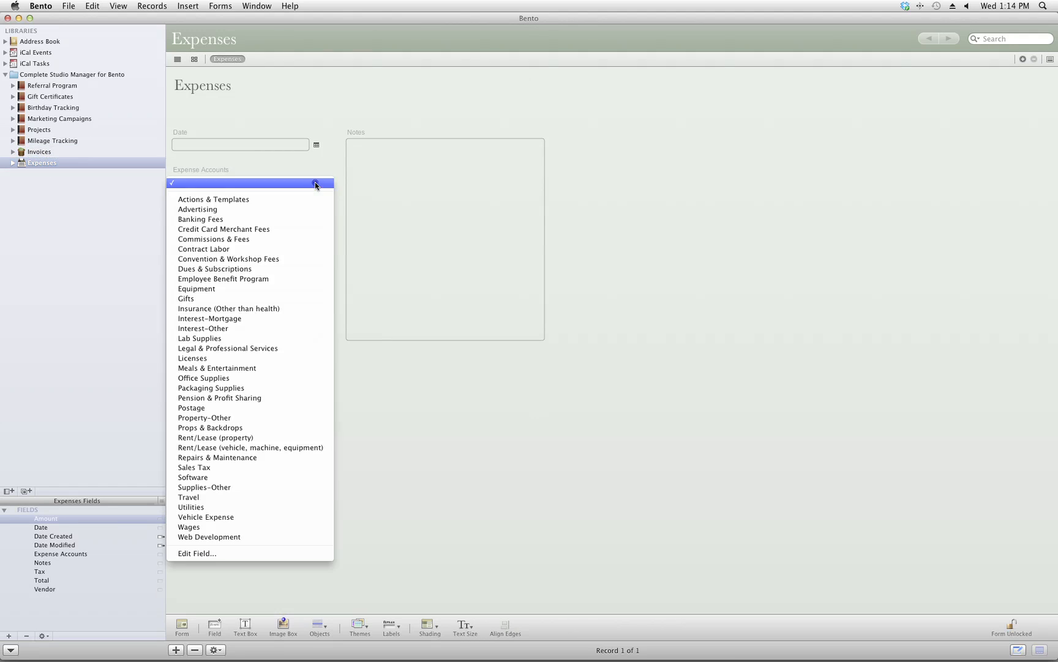